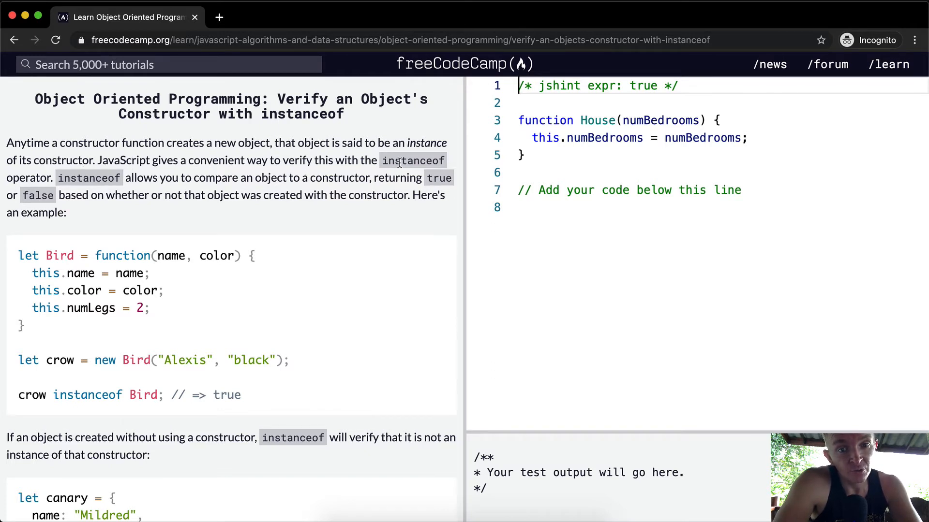
pyautogui.moveTo(194, 180)
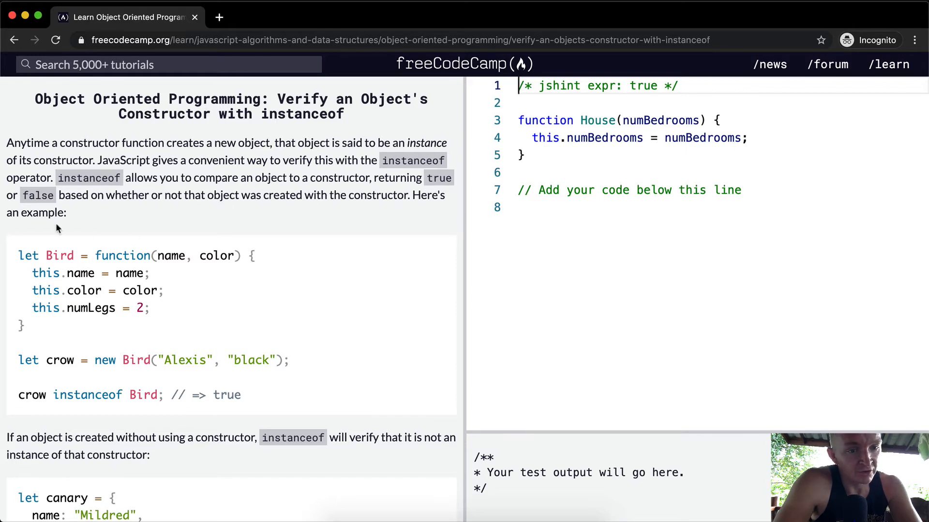
# Read through the Bird constructor example and the canary and crow instanceof explanation
pyautogui.scroll(-3)
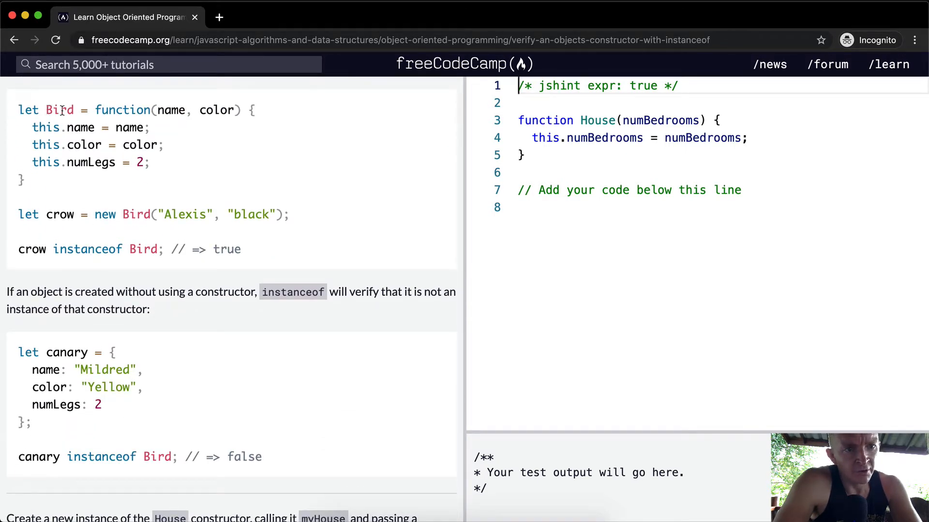
pyautogui.moveTo(18, 110); pyautogui.dragTo(18, 180)
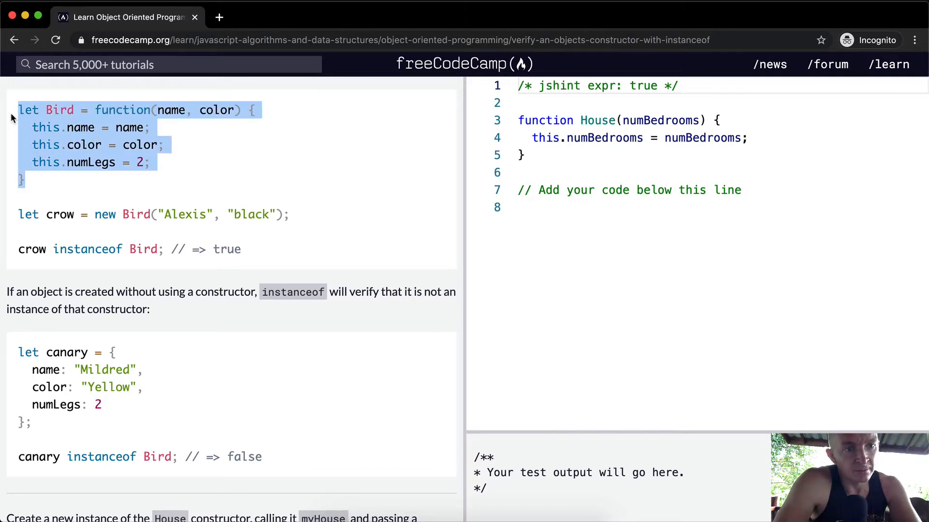
pyautogui.moveTo(129, 182)
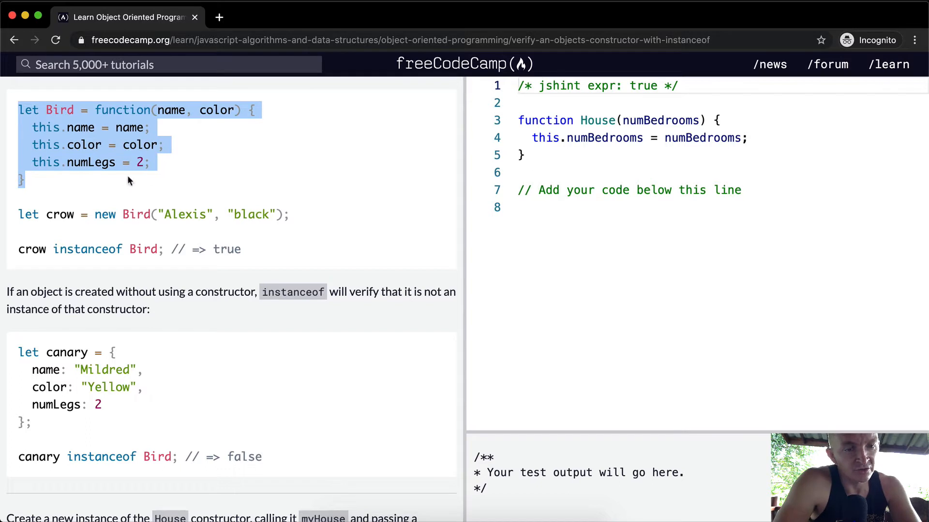
pyautogui.click(46, 215)
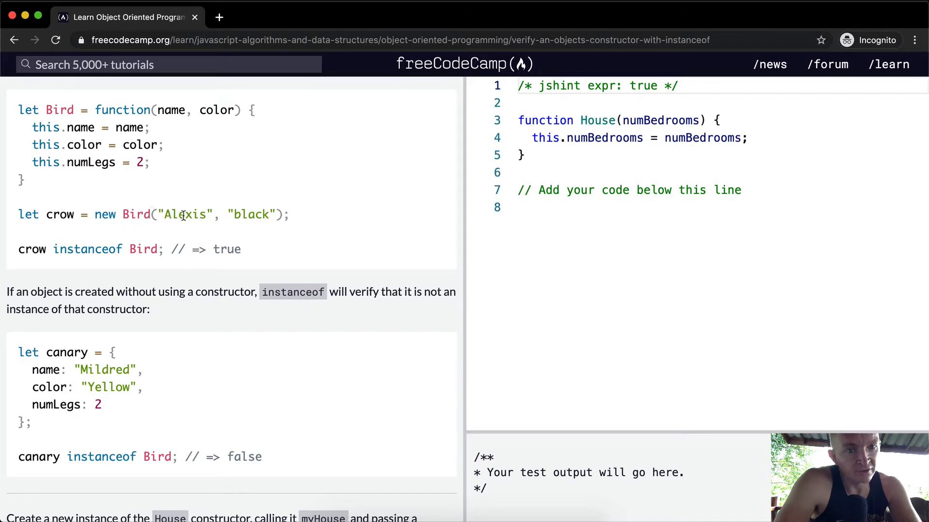
pyautogui.moveTo(53, 249)
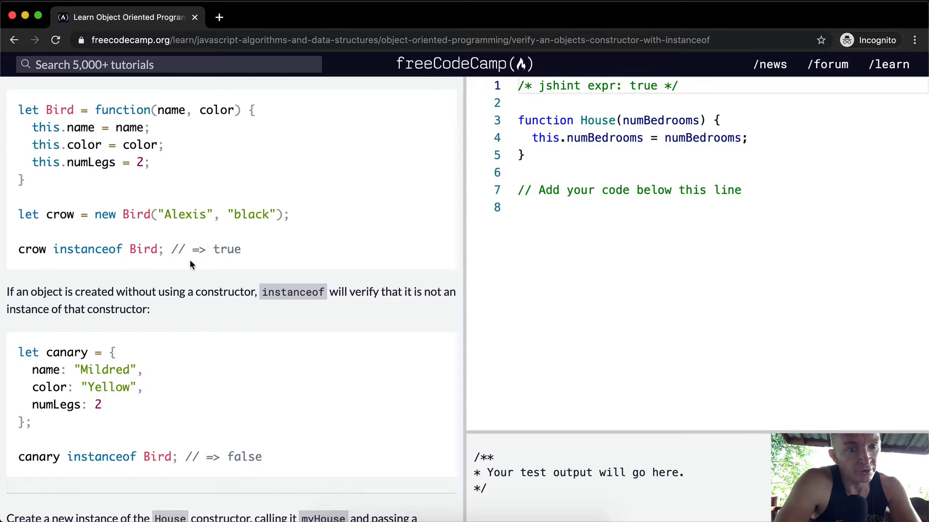
pyautogui.doubleClick(60, 110)
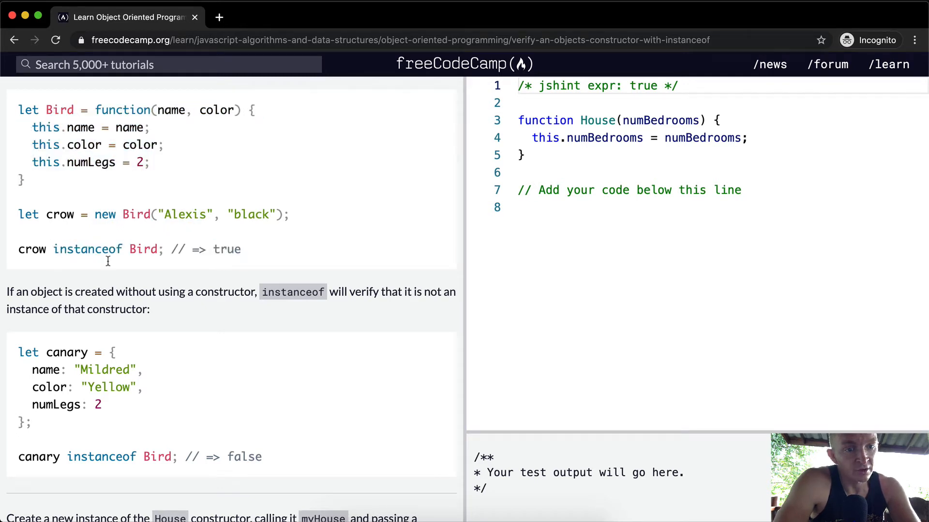
pyautogui.moveTo(177, 296)
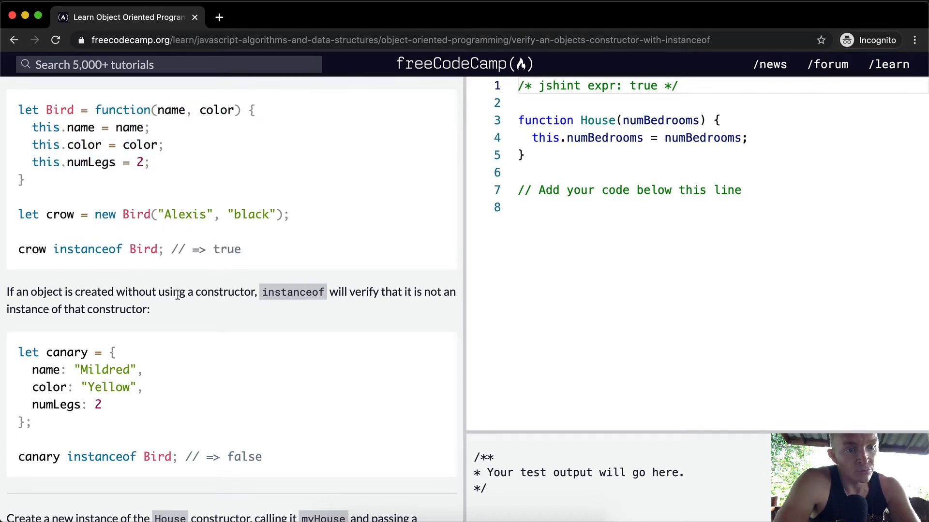
pyautogui.scroll(-3)
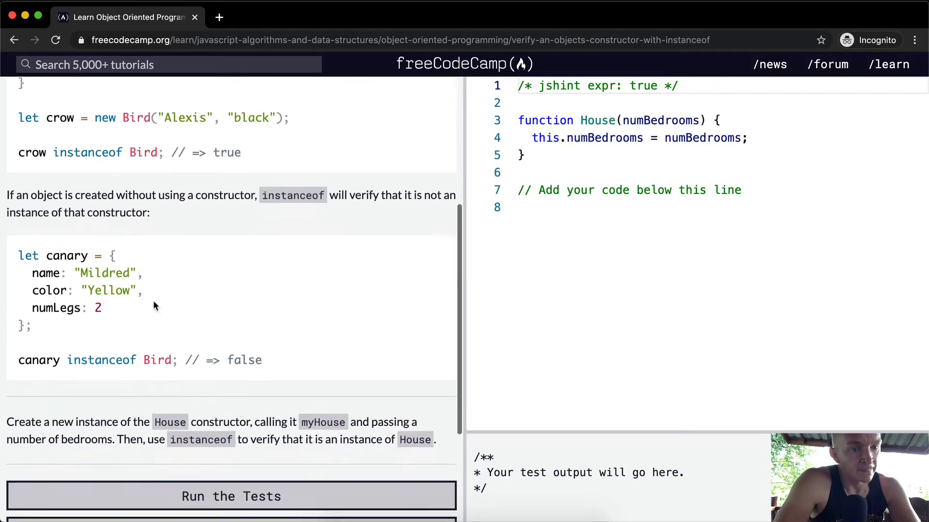
pyautogui.scroll(-3)
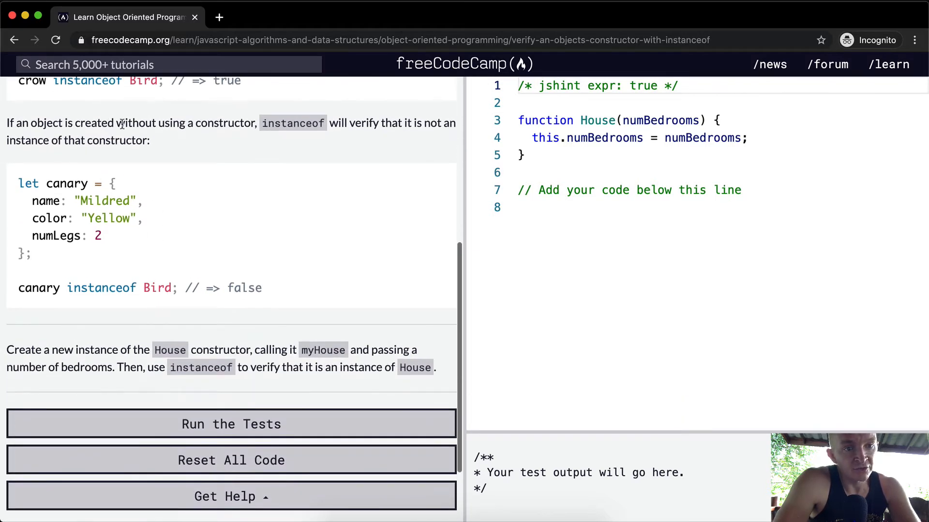
pyautogui.moveTo(347, 134)
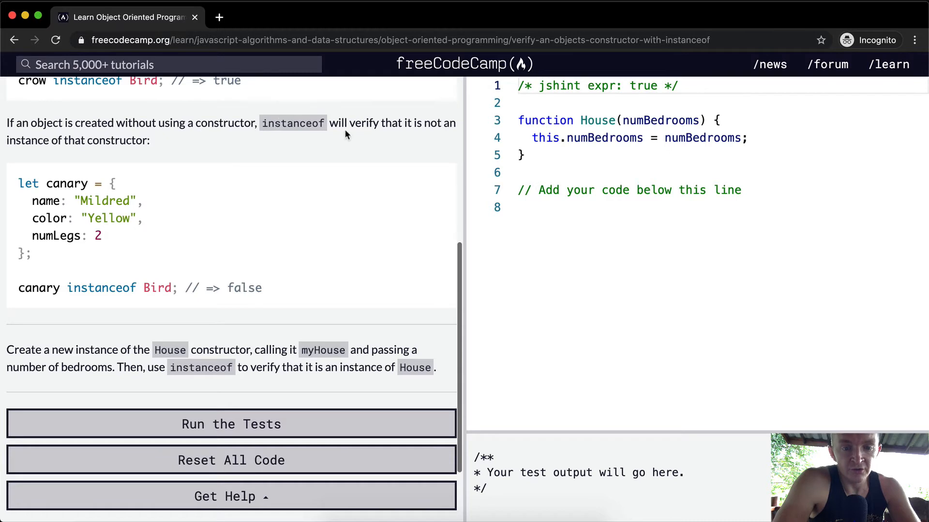
pyautogui.moveTo(170, 149)
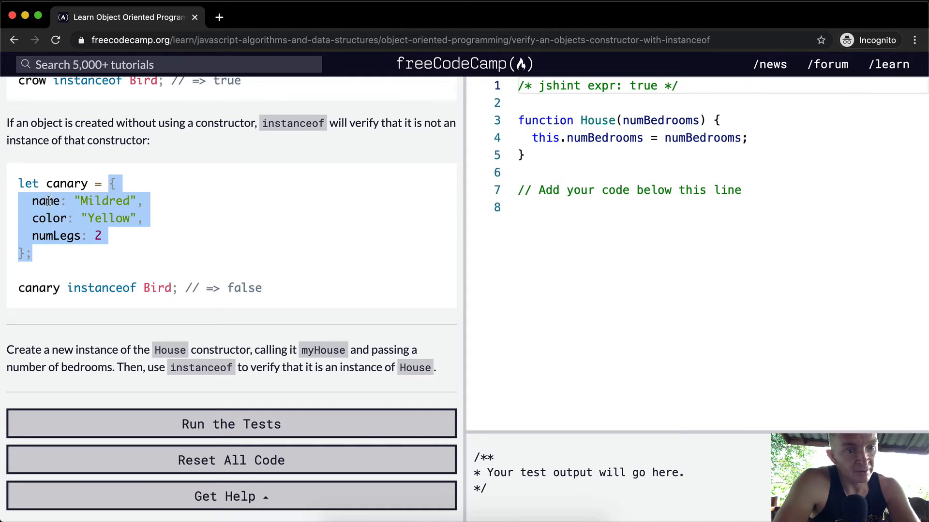
pyautogui.moveTo(73, 236)
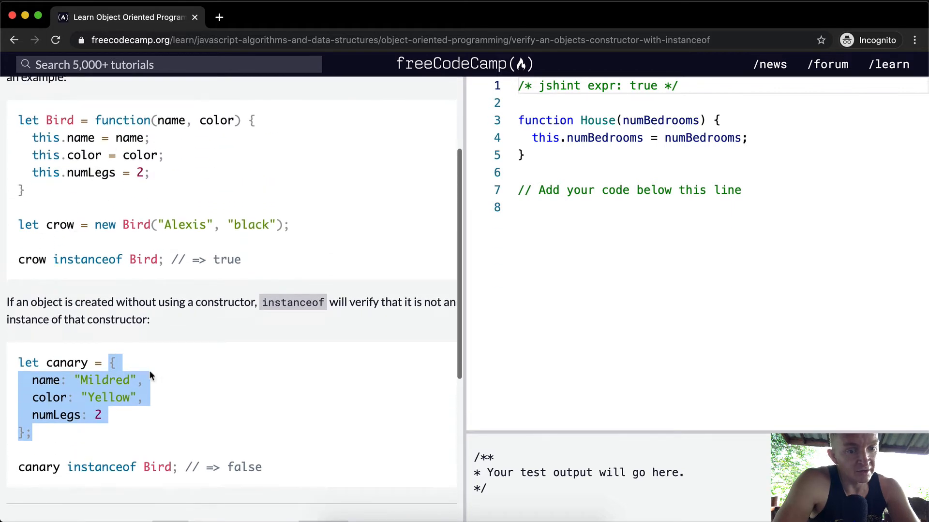
pyautogui.click(81, 380)
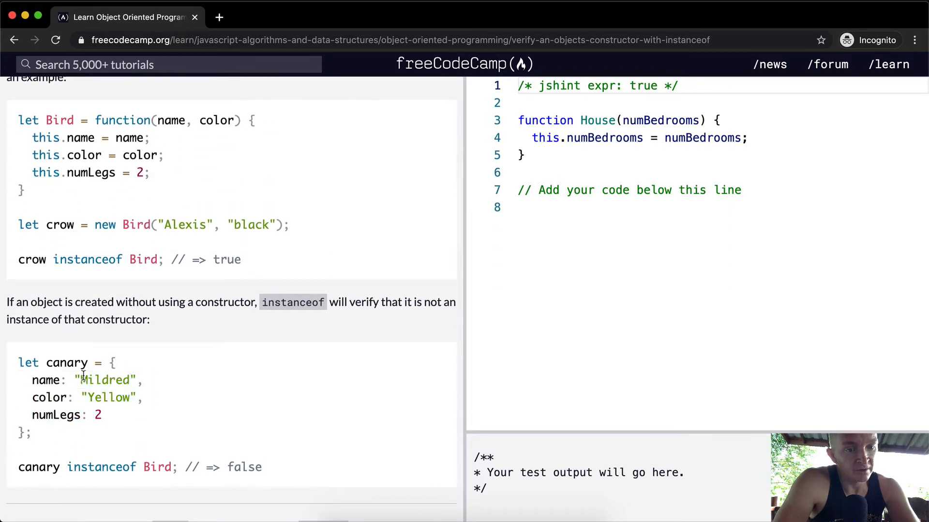
pyautogui.doubleClick(57, 225)
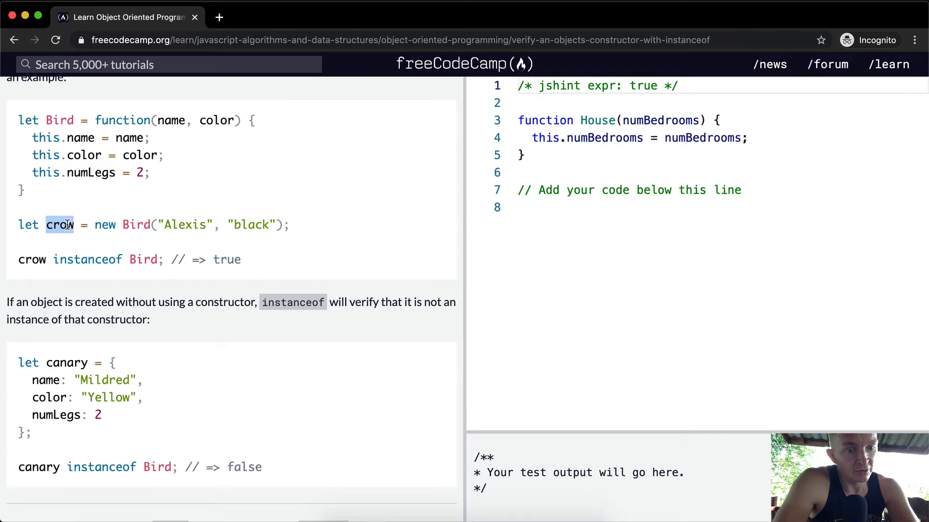
pyautogui.scroll(-3)
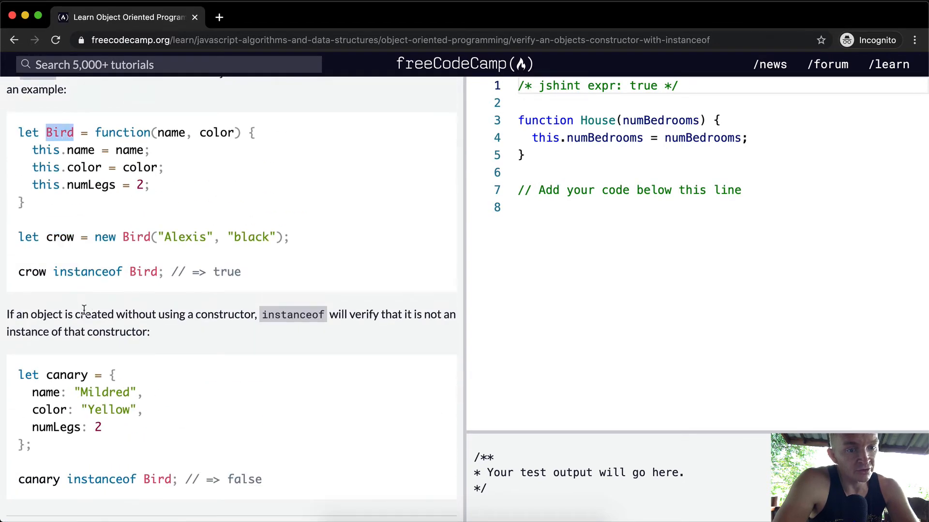
pyautogui.scroll(-3)
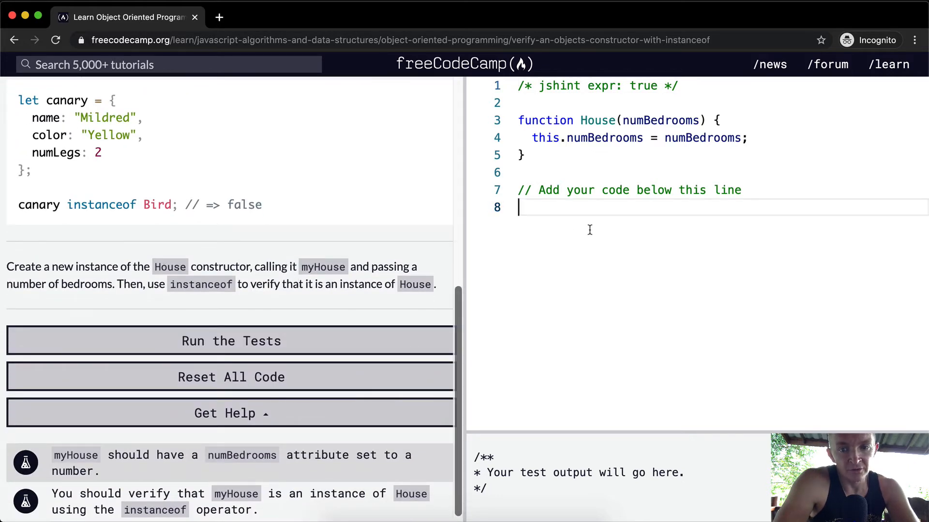
# Declare myHouse as a new House with 4 bedrooms
pyautogui.write('let my')
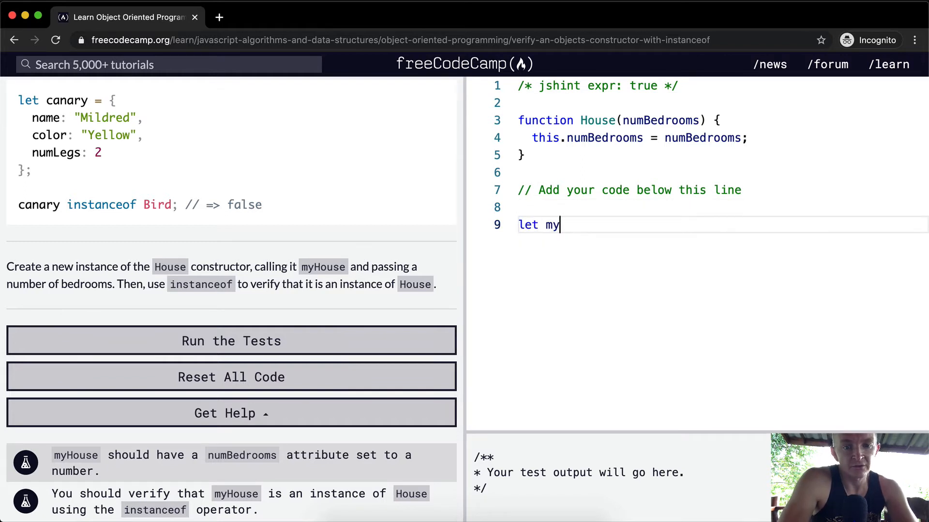
pyautogui.write('House =')
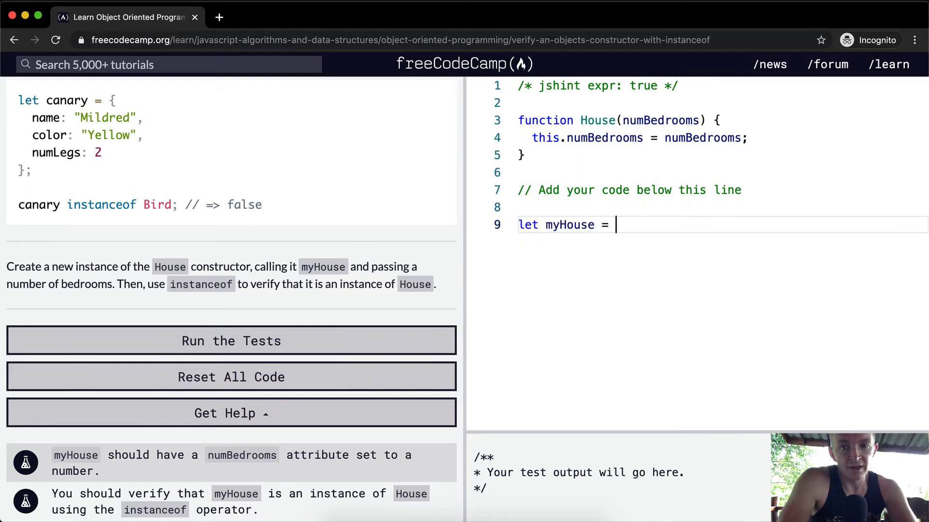
pyautogui.write('new')
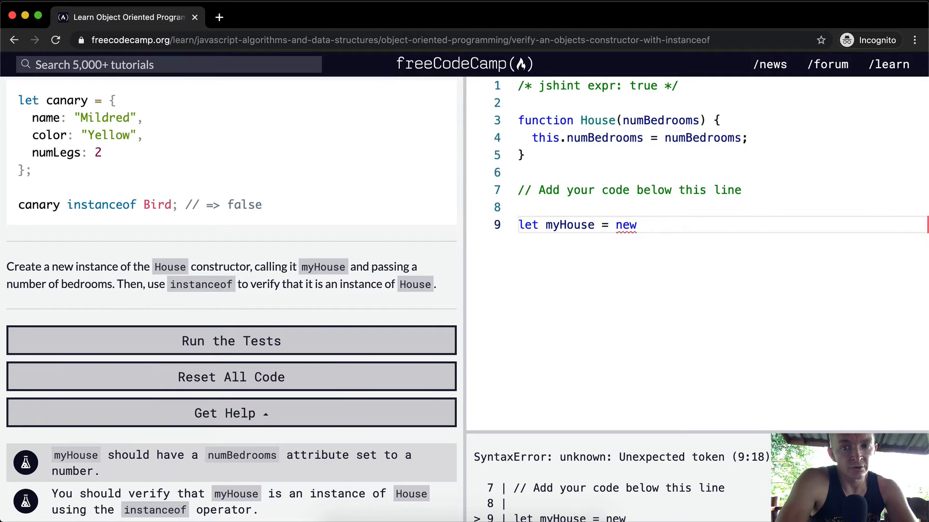
pyautogui.write('House()')
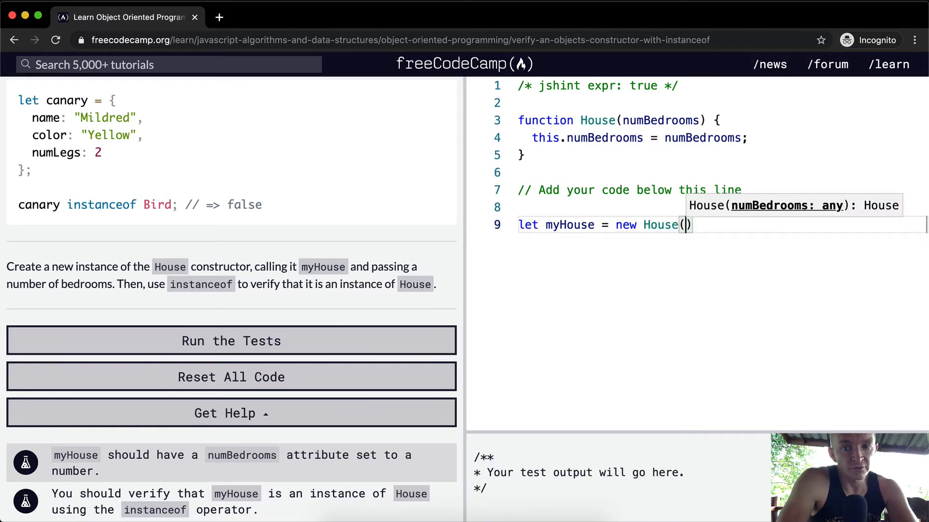
pyautogui.write('4')
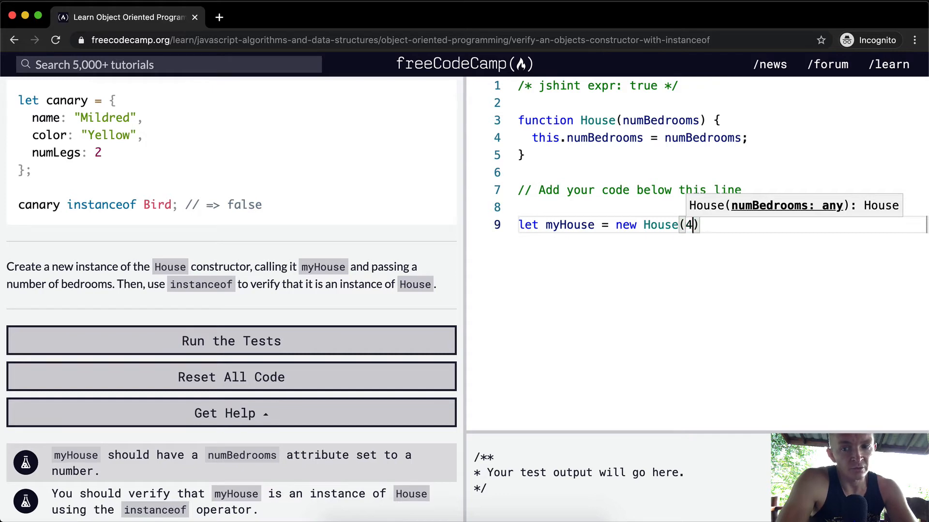
pyautogui.write(';')
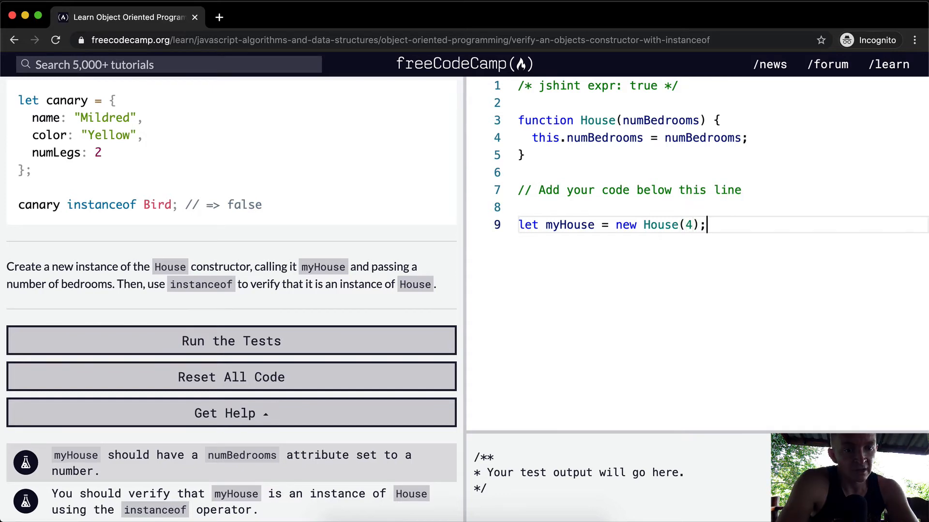
# Add a myHouse instanceof House check on the next line
pyautogui.press('Enter')
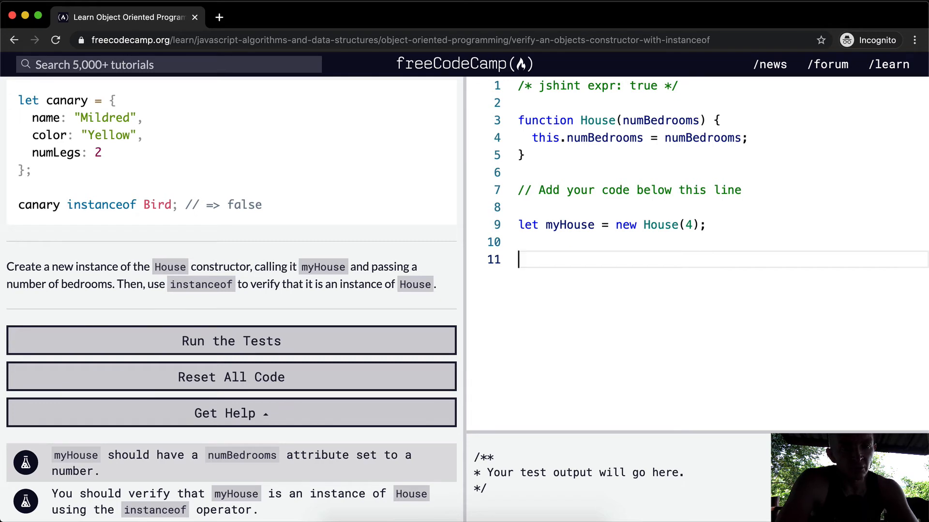
pyautogui.write('myHo')
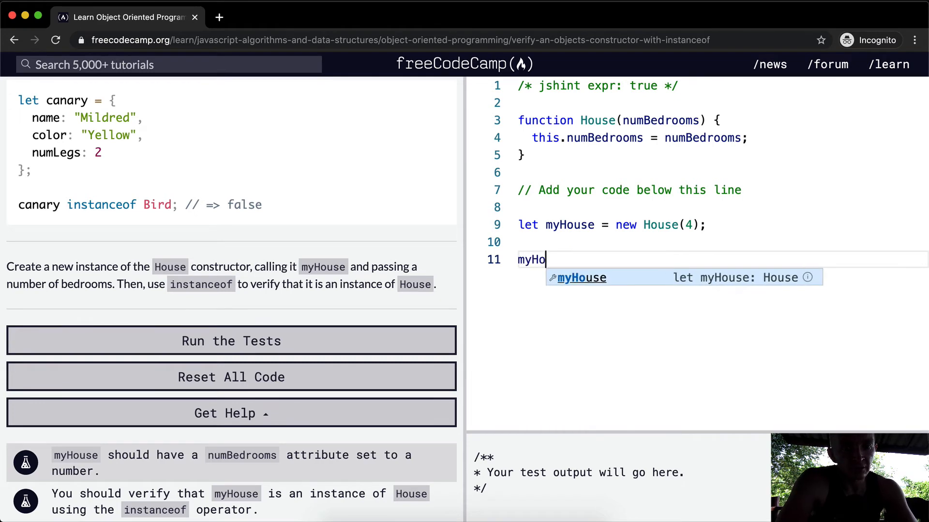
pyautogui.write('use instanceof')
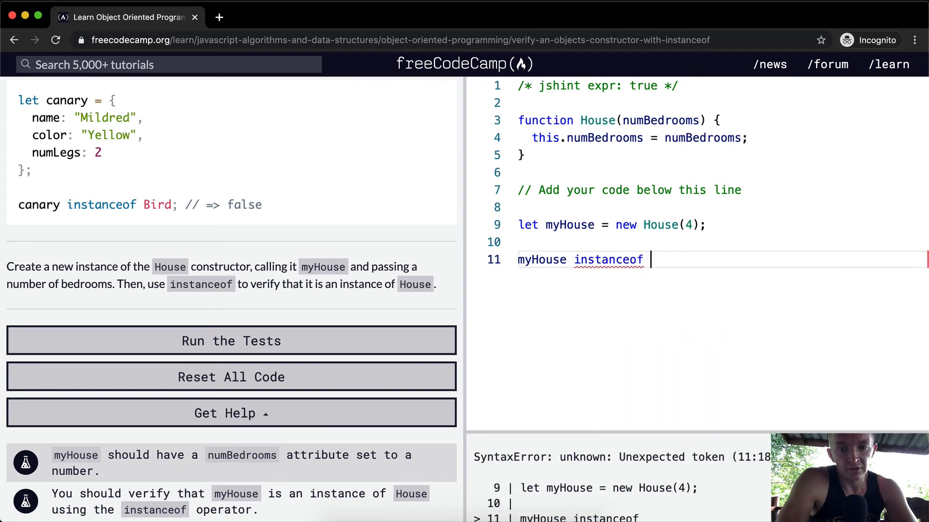
pyautogui.write('Ho')
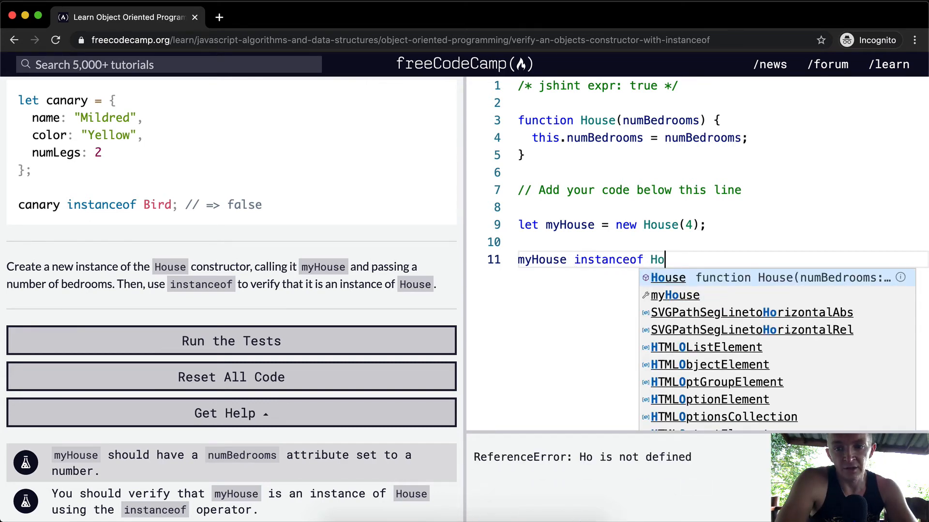
pyautogui.press('Enter')
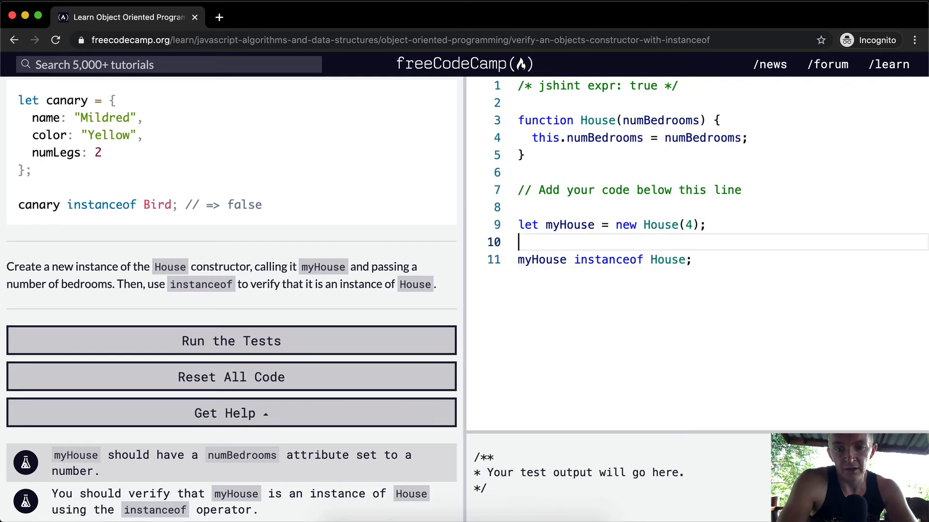
# Wrap the instanceof check in console.log and log myHouse, showing true and { numBedrooms: 4 }
pyautogui.write('console.log(')
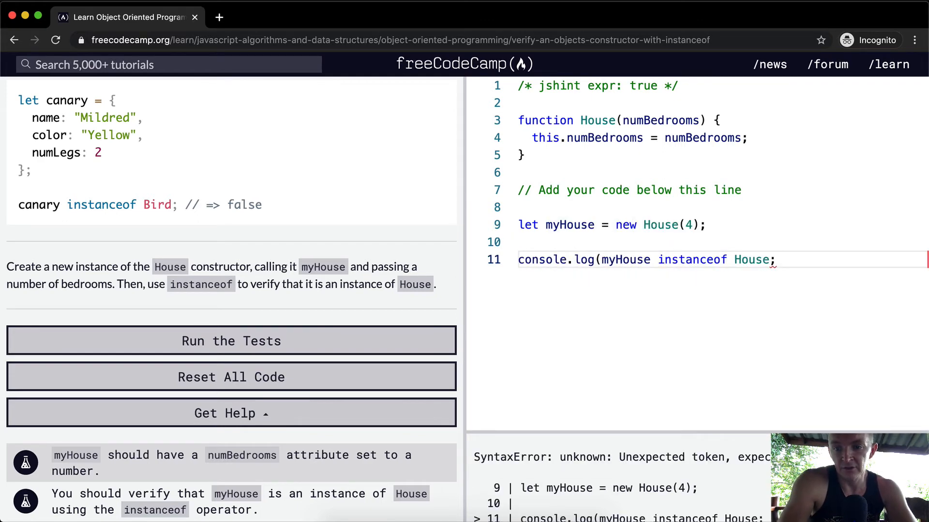
pyautogui.write(')')
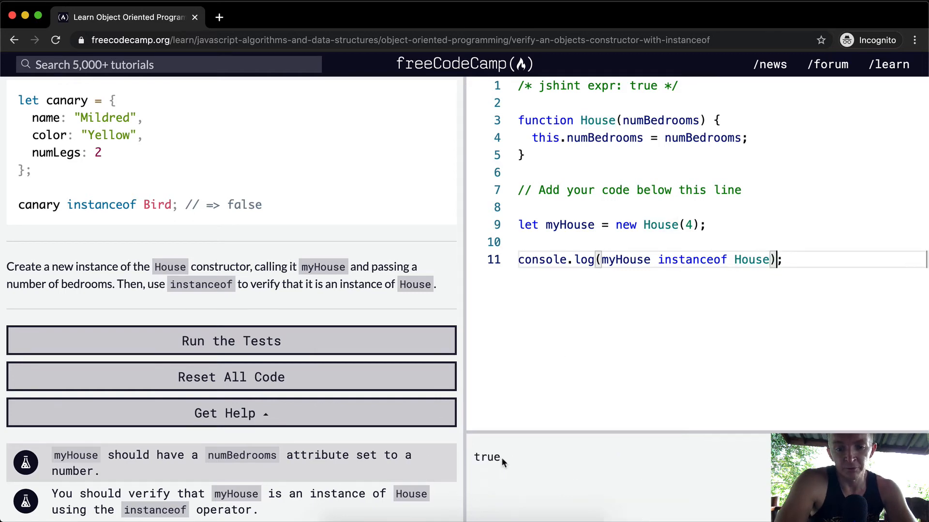
pyautogui.moveTo(734, 284)
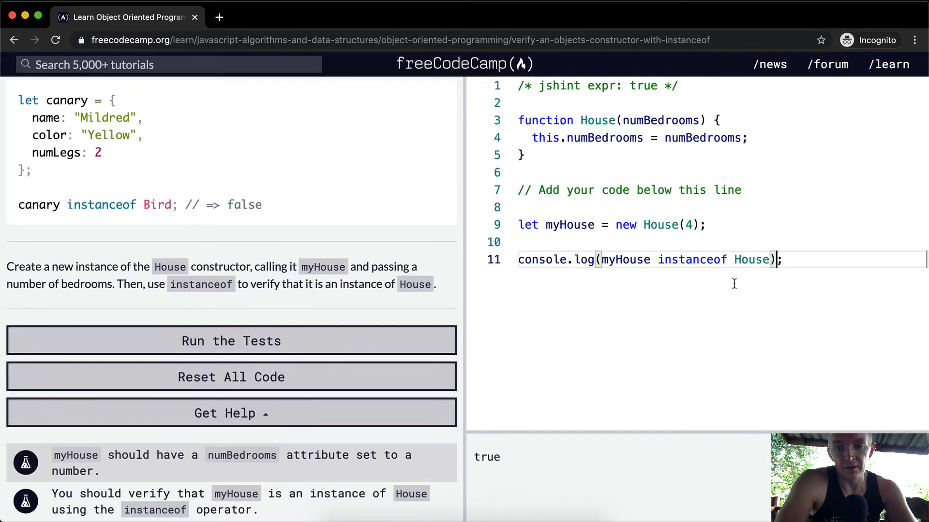
pyautogui.moveTo(669, 298)
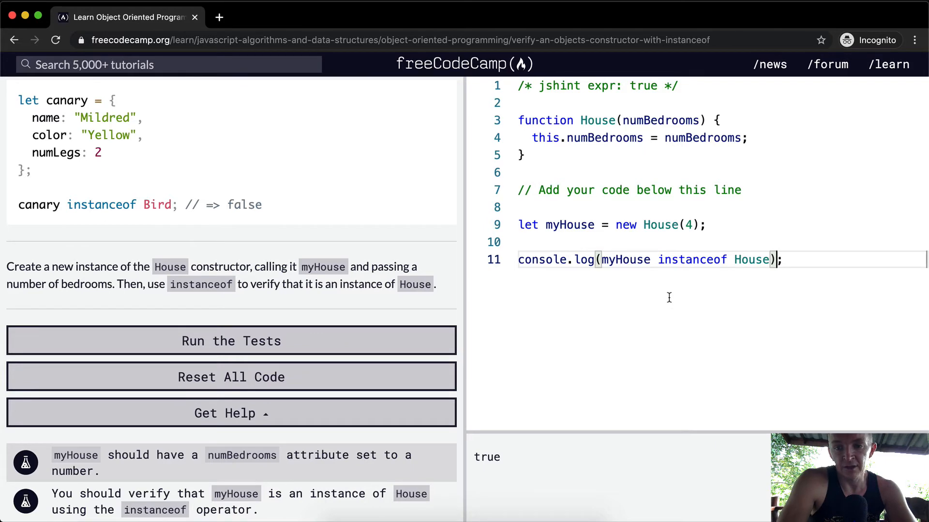
pyautogui.write('console.log')
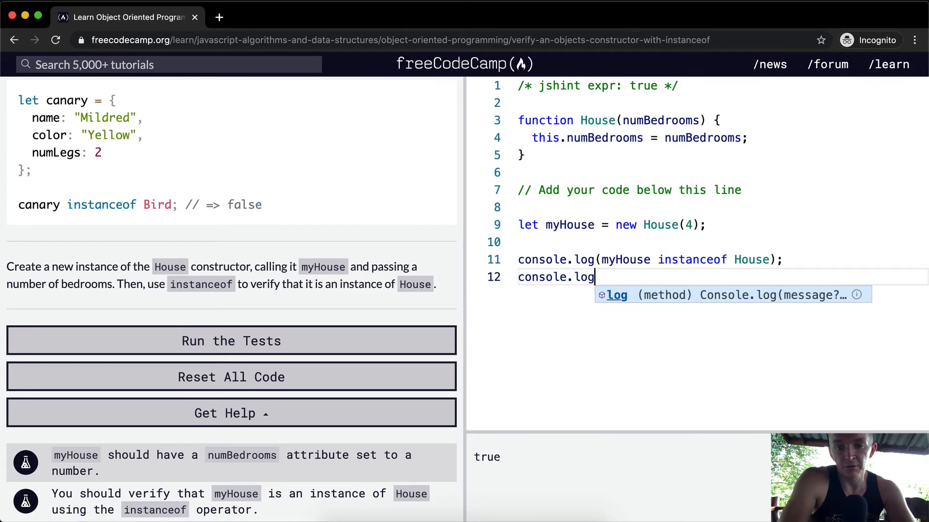
pyautogui.write('(myHouse);')
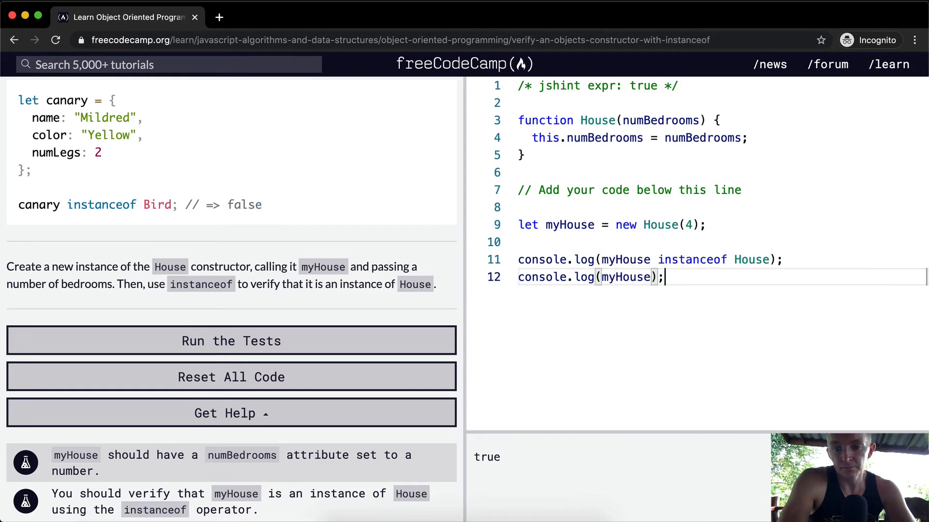
pyautogui.press('Enter')
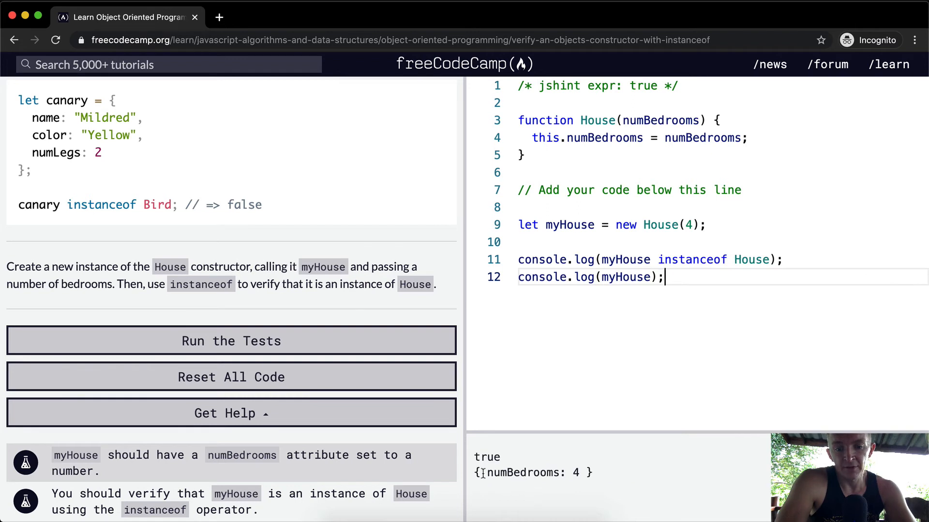
pyautogui.moveTo(707, 270)
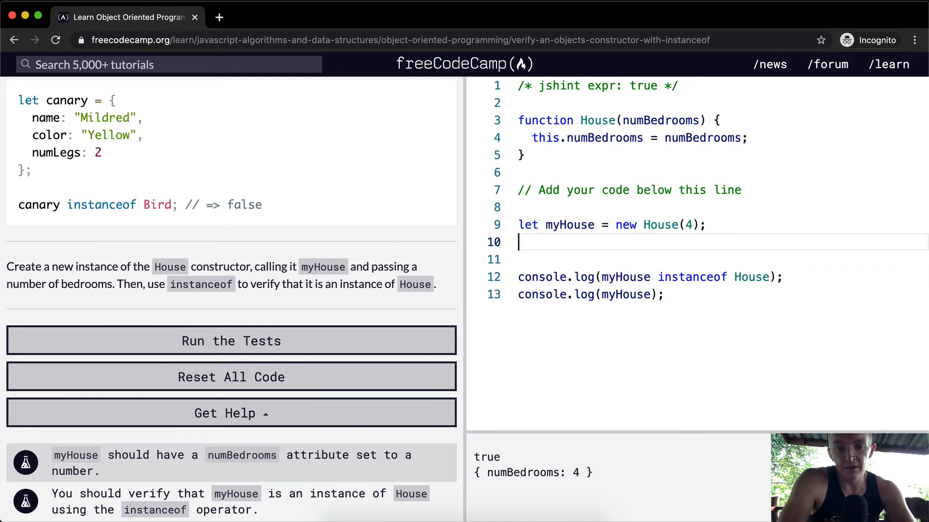
# Declare anotherHouse as a plain { numBedrooms: 4 } object and log it
pyautogui.write('let')
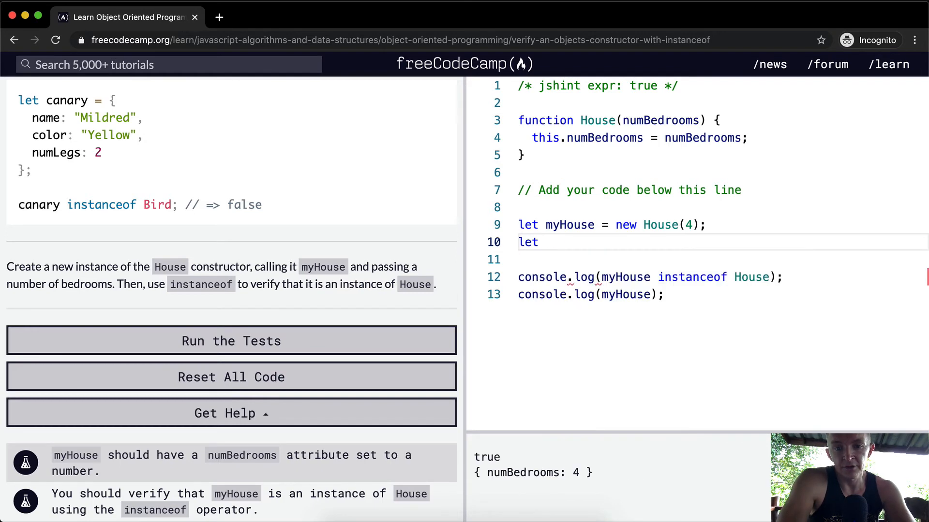
pyautogui.write('anotherHouse =')
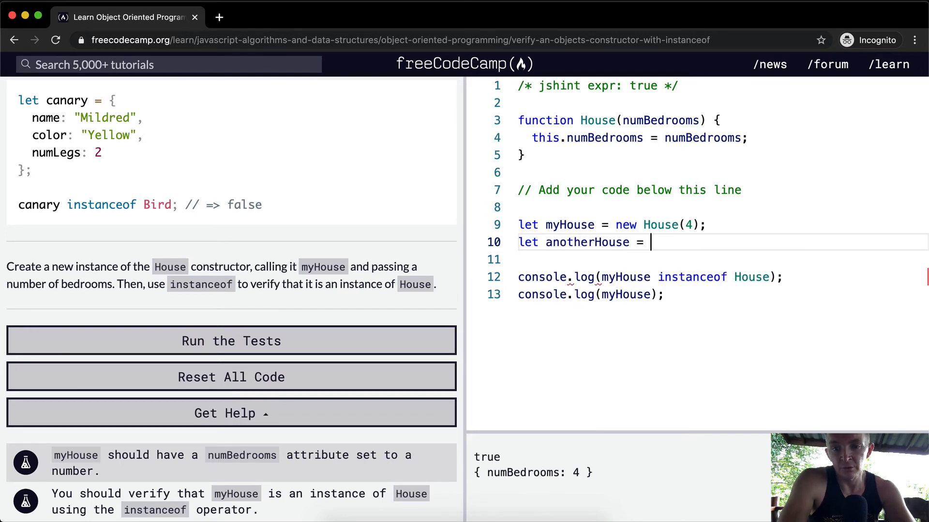
pyautogui.write('{numBedrooms')
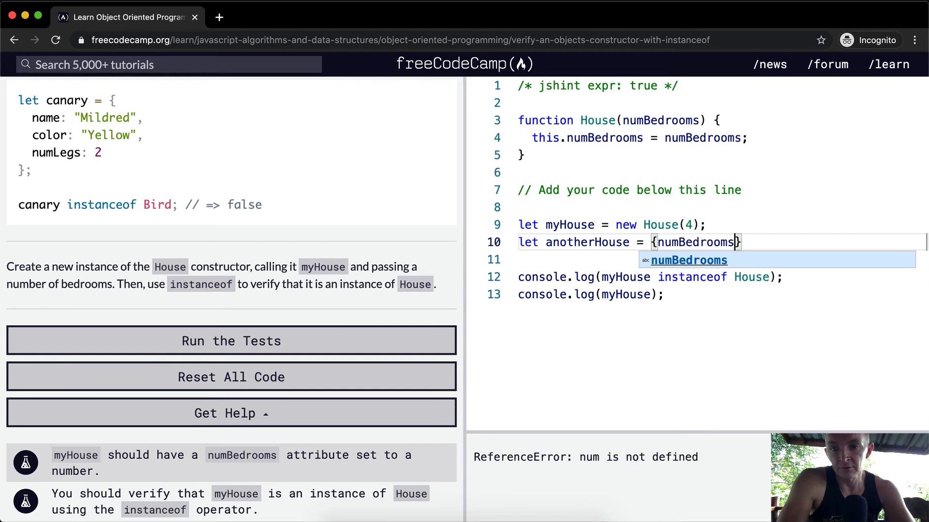
pyautogui.write(': 4')
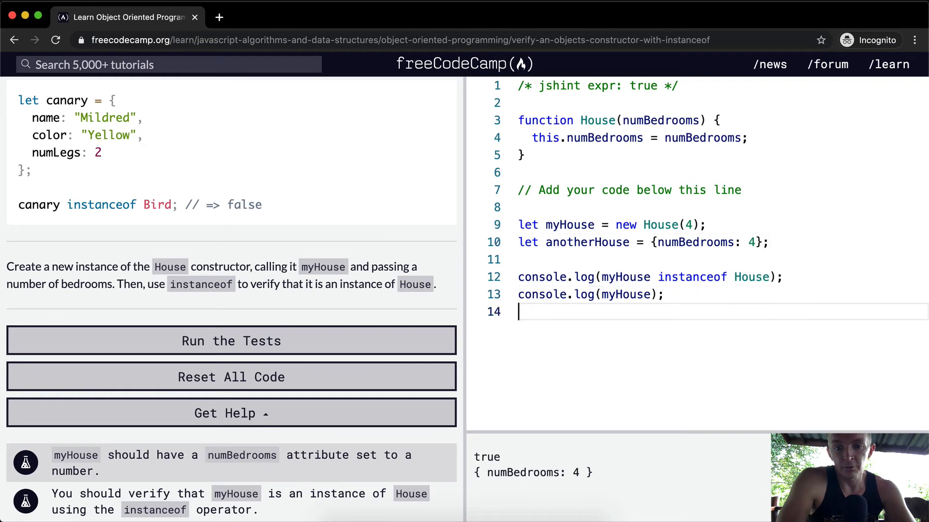
pyautogui.write('console.lo')
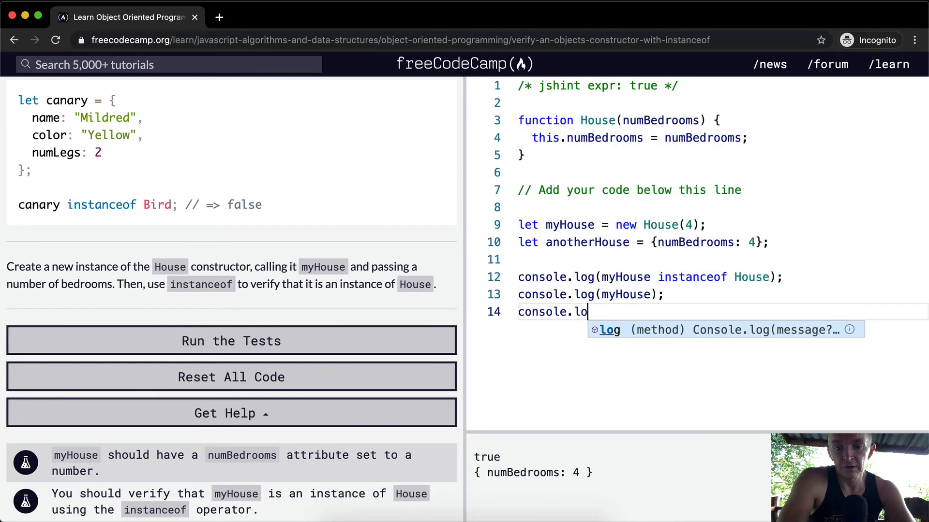
pyautogui.write('g(anotherHouse instanceof House);')
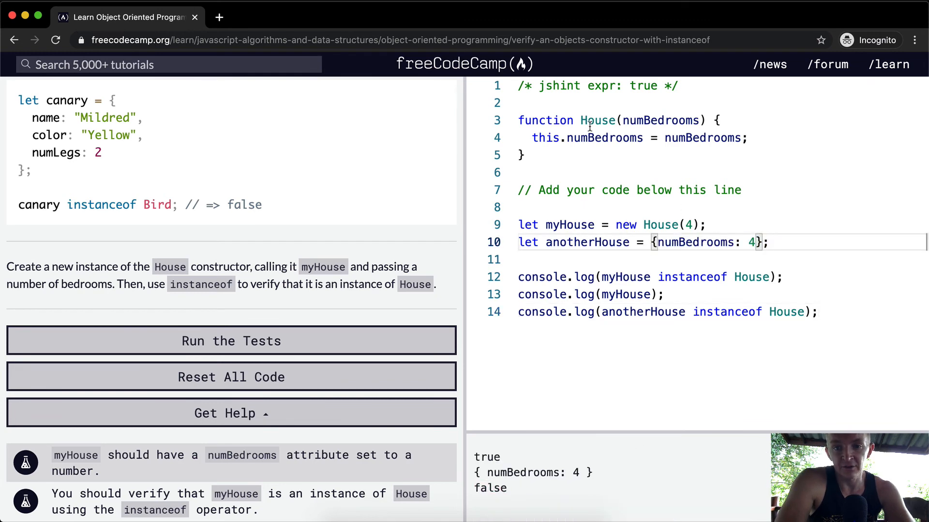
# Log that anotherHouse is not an instance of House and run the tests to pass the challenge
pyautogui.moveTo(580, 120); pyautogui.dragTo(523, 155)
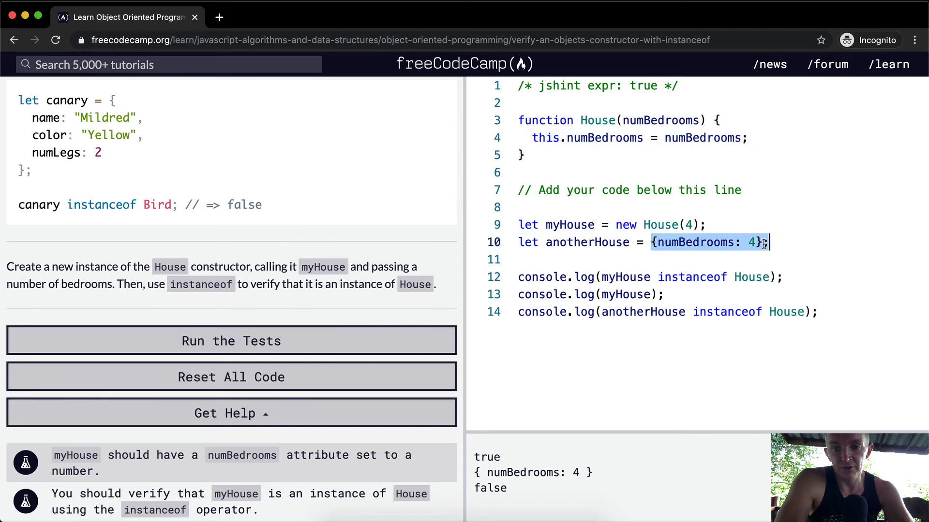
pyautogui.click(663, 243)
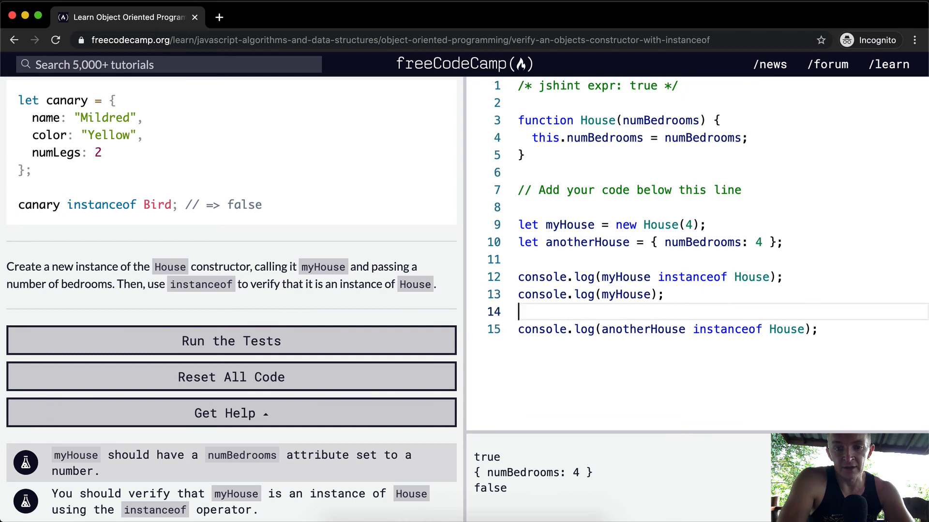
pyautogui.write('console.log(anotherHouse);')
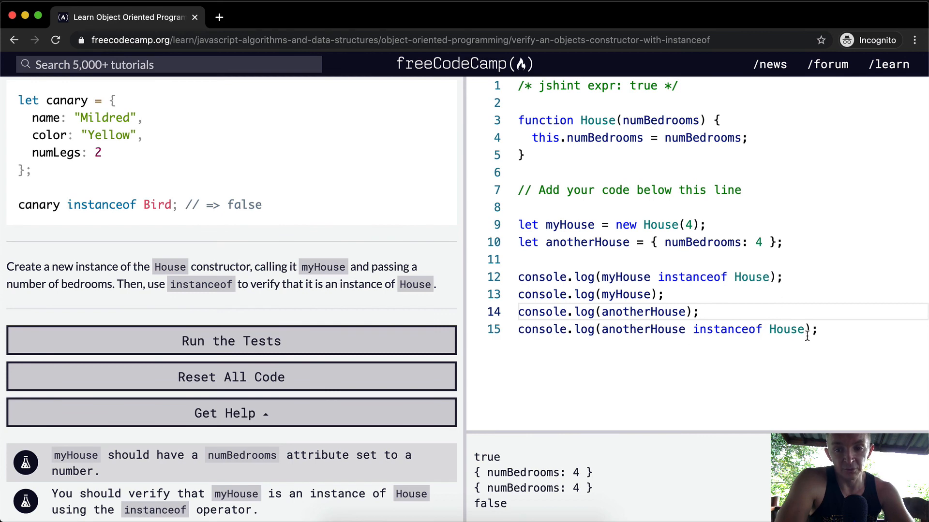
pyautogui.click(231, 340)
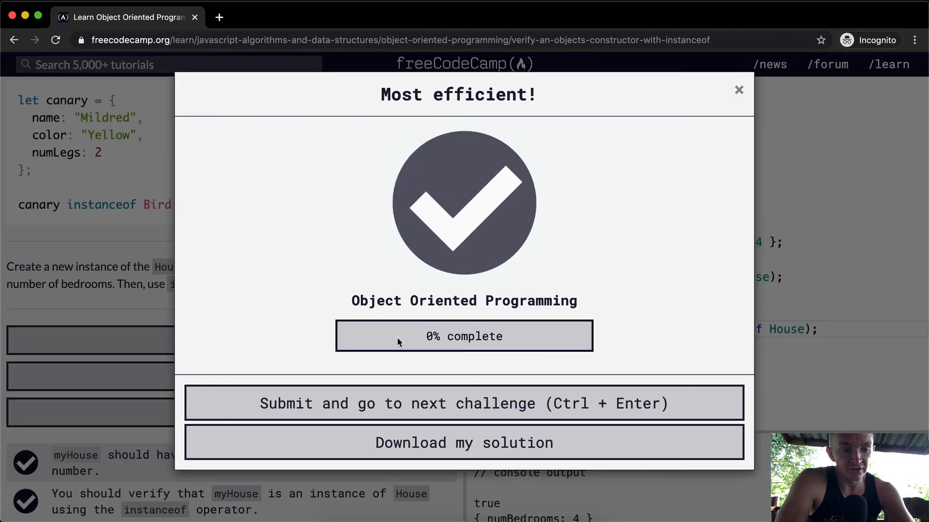